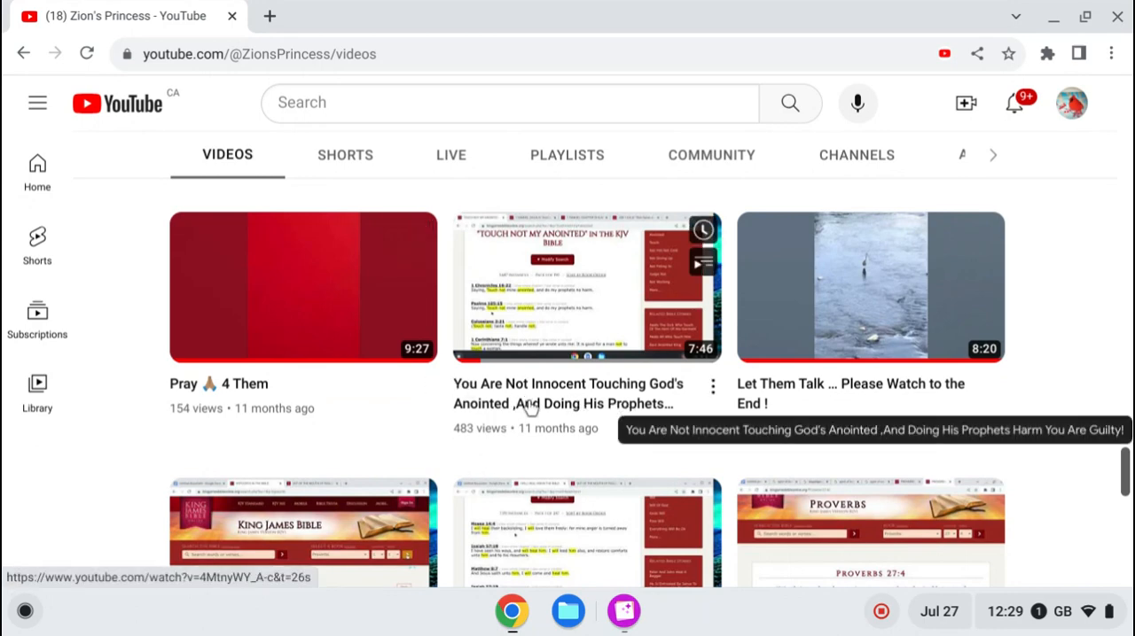
{"action": "mouse_move", "coordinate": [670, 425]}
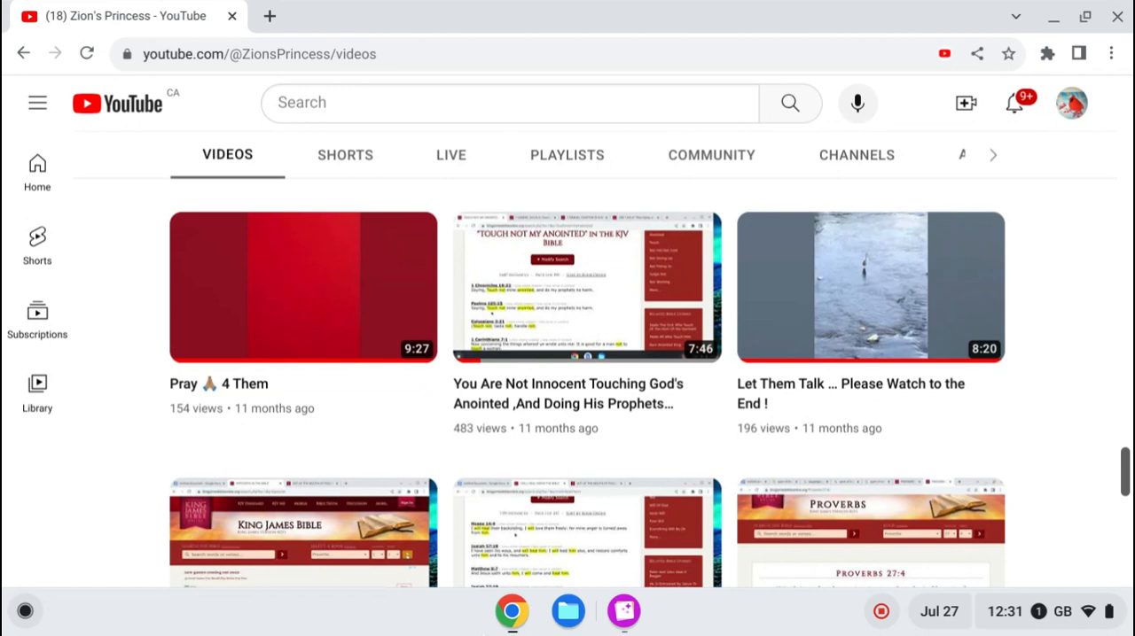
{"action": "mouse_move", "coordinate": [792, 550]}
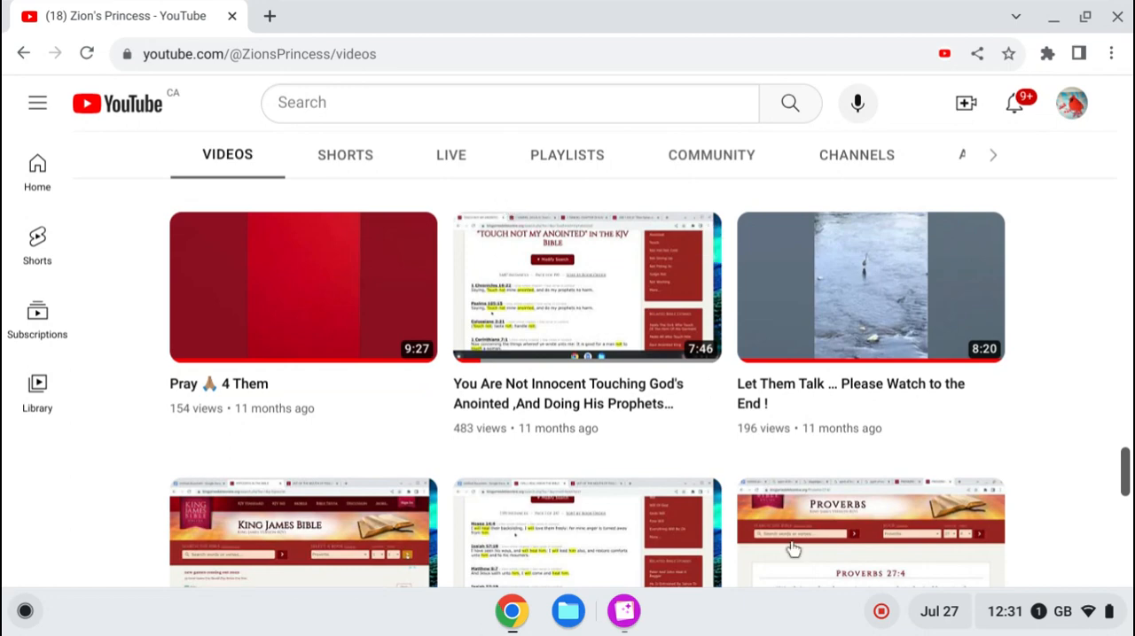
{"action": "mouse_move", "coordinate": [592, 413]}
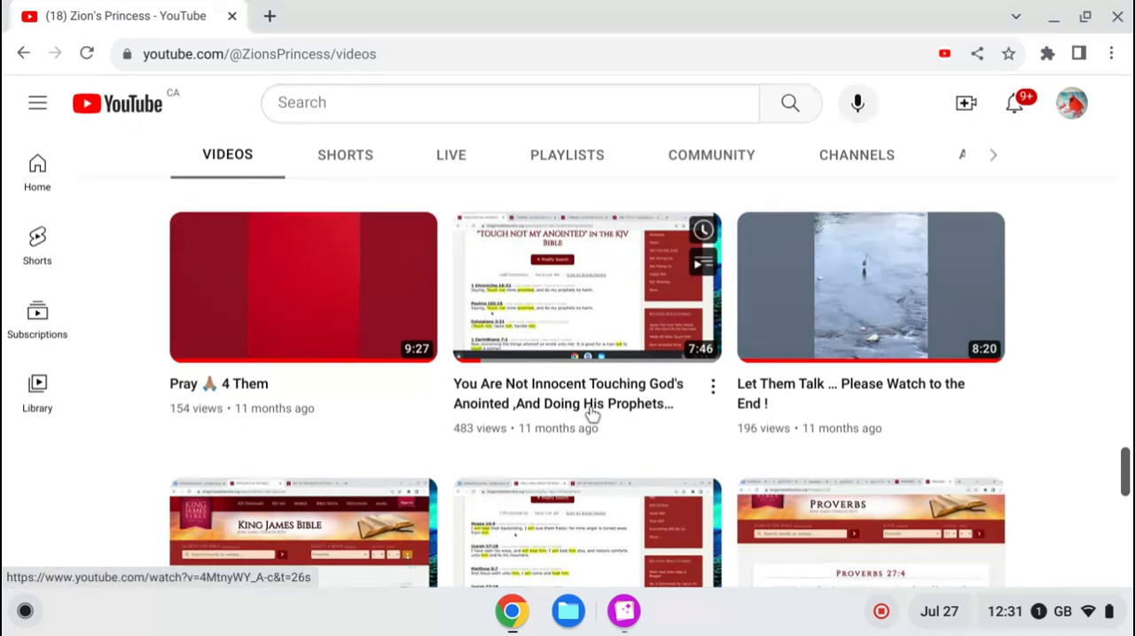
{"action": "mouse_move", "coordinate": [631, 404]}
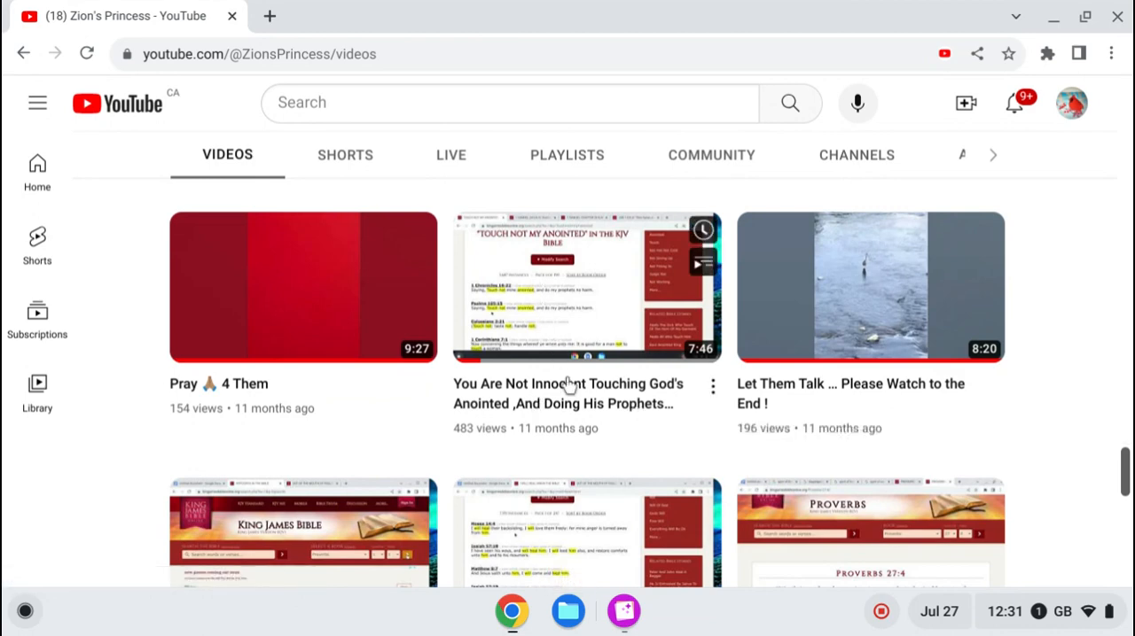
{"action": "mouse_move", "coordinate": [568, 393]}
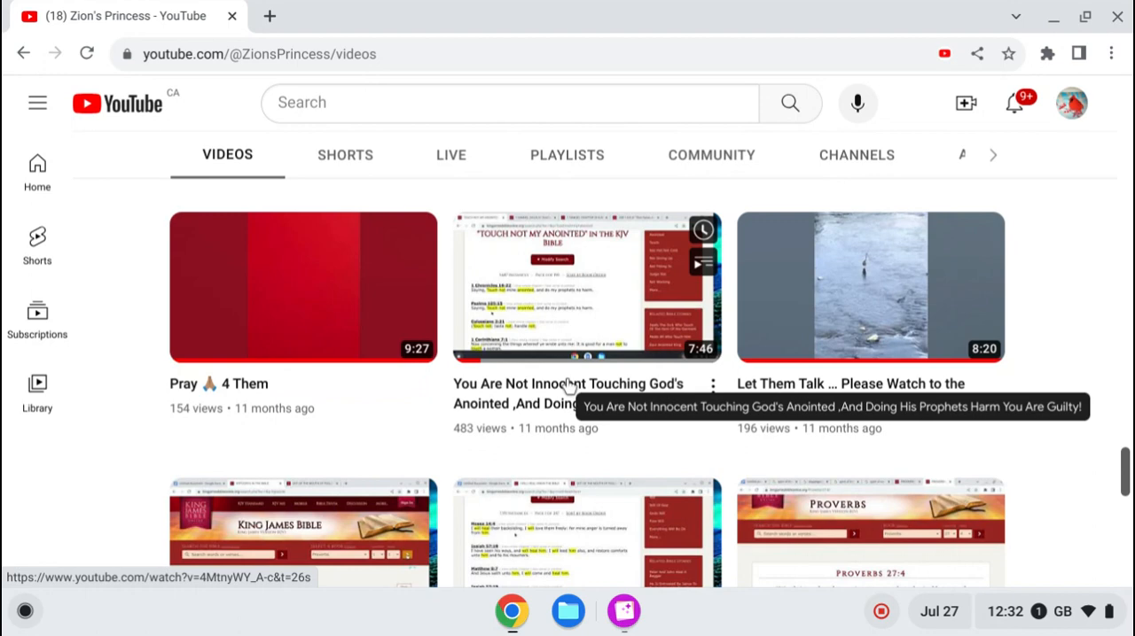
{"action": "mouse_move", "coordinate": [535, 397]}
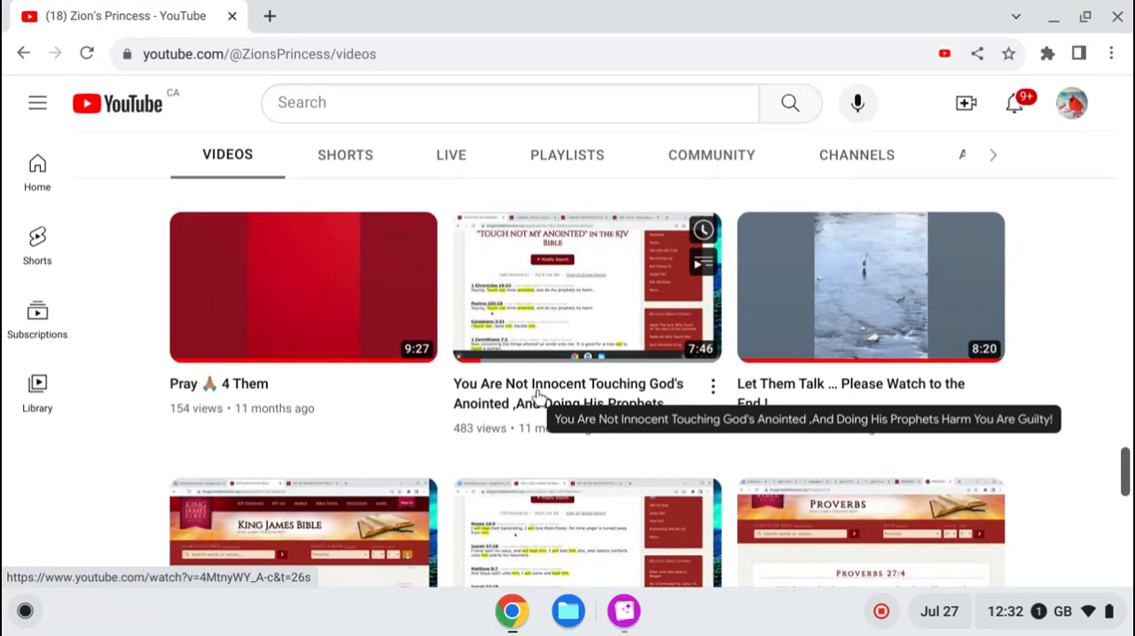
{"action": "mouse_move", "coordinate": [513, 411]}
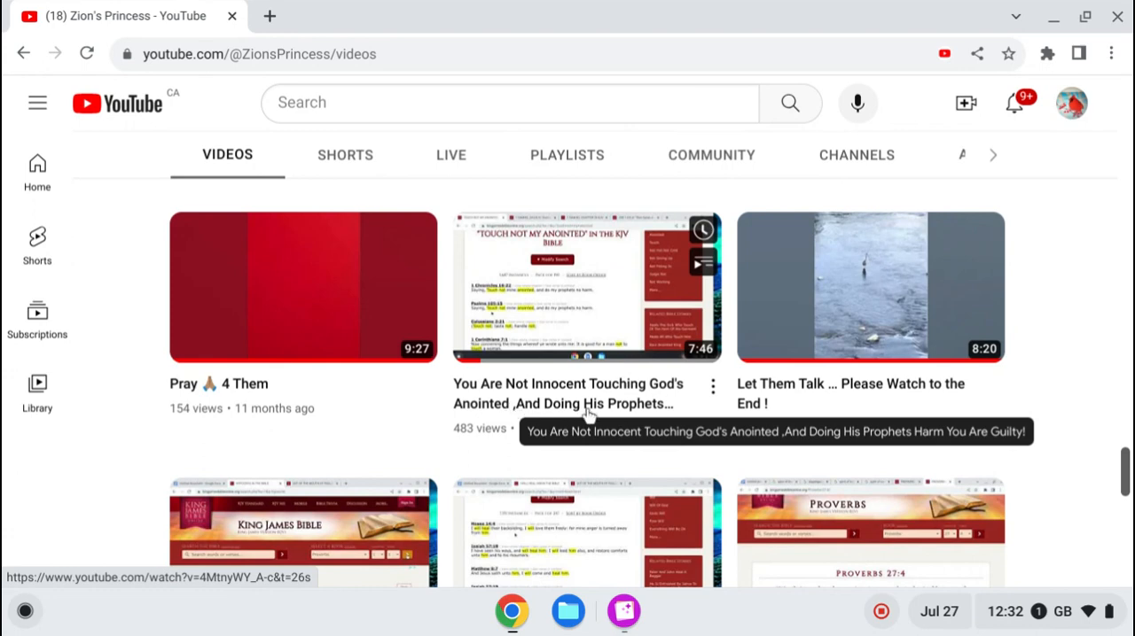
{"action": "mouse_move", "coordinate": [584, 413]}
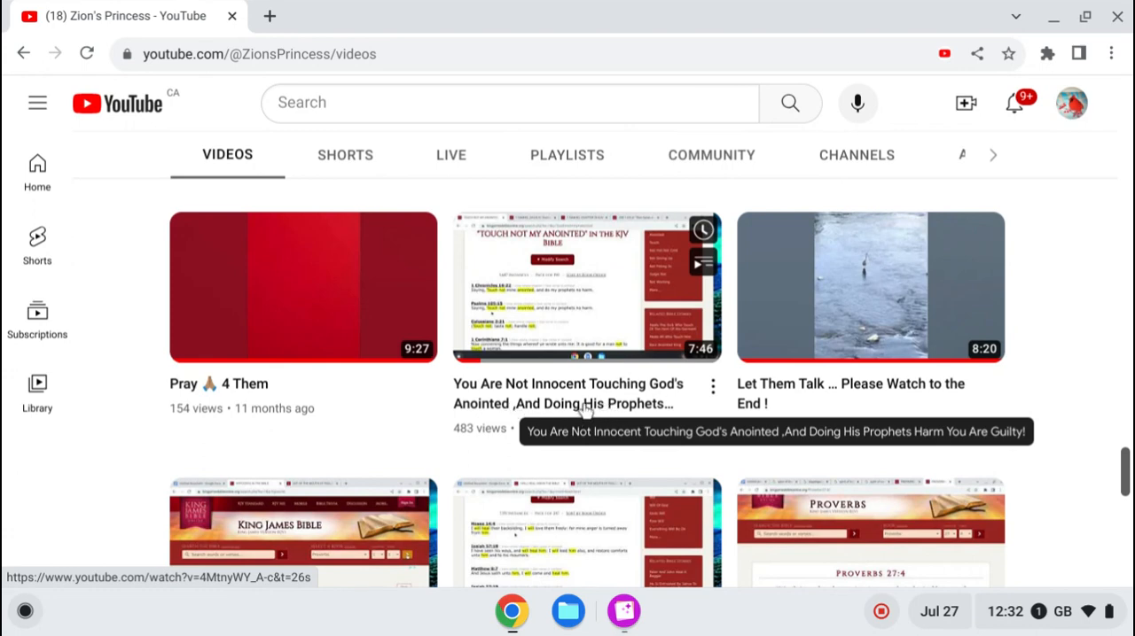
{"action": "mouse_move", "coordinate": [546, 337]}
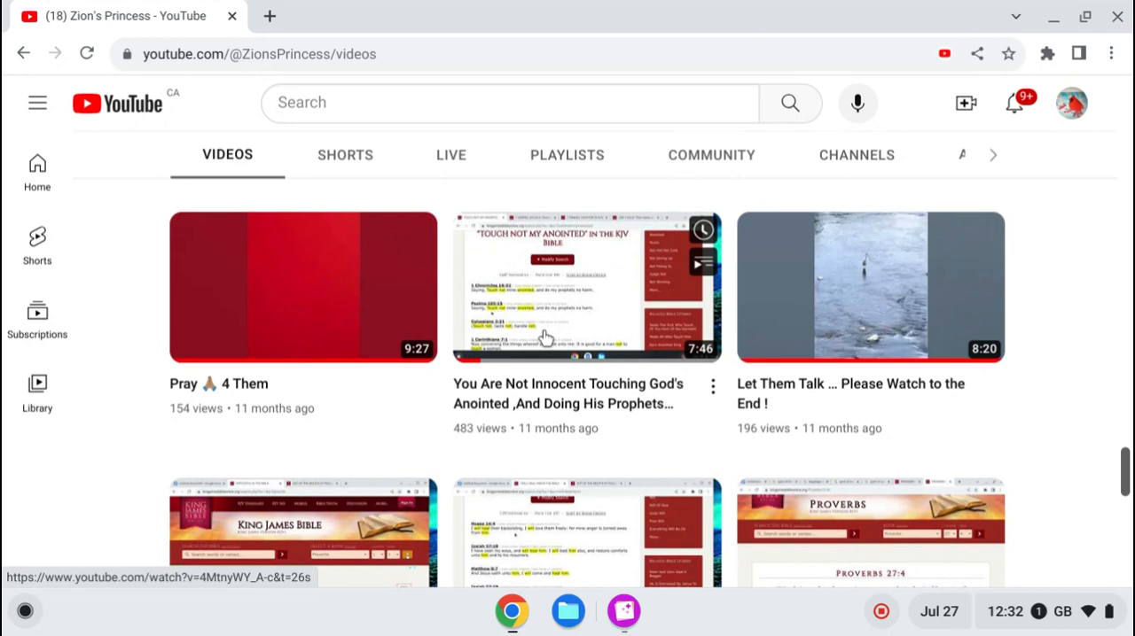
{"action": "scroll", "scroll_direction": "down", "scroll_amount": 3}
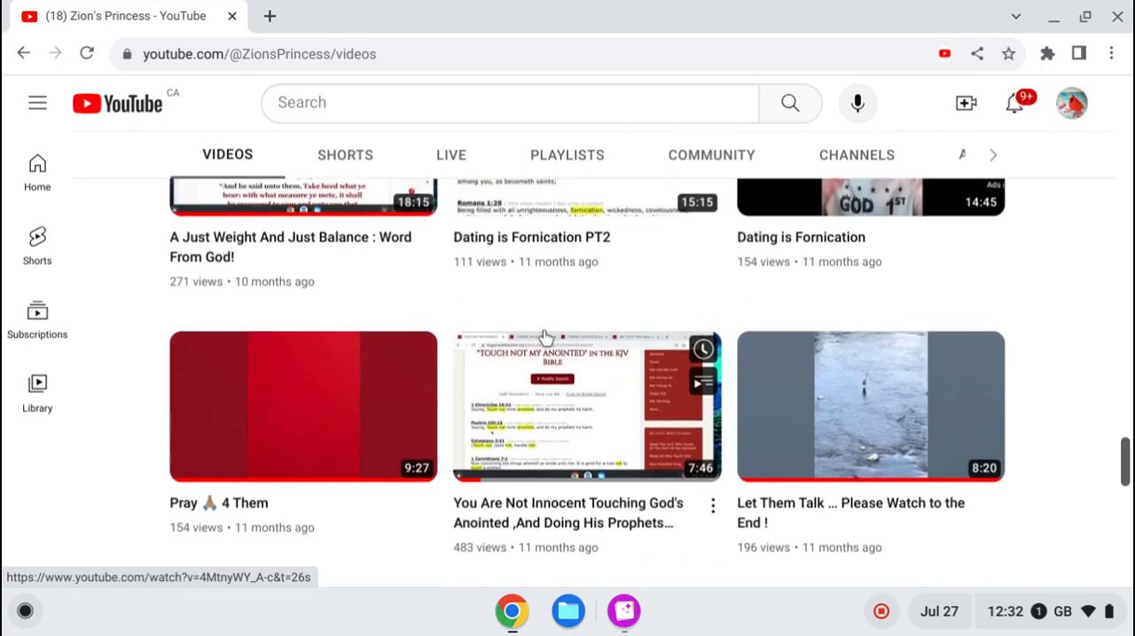
{"action": "scroll", "scroll_direction": "down", "scroll_amount": 3}
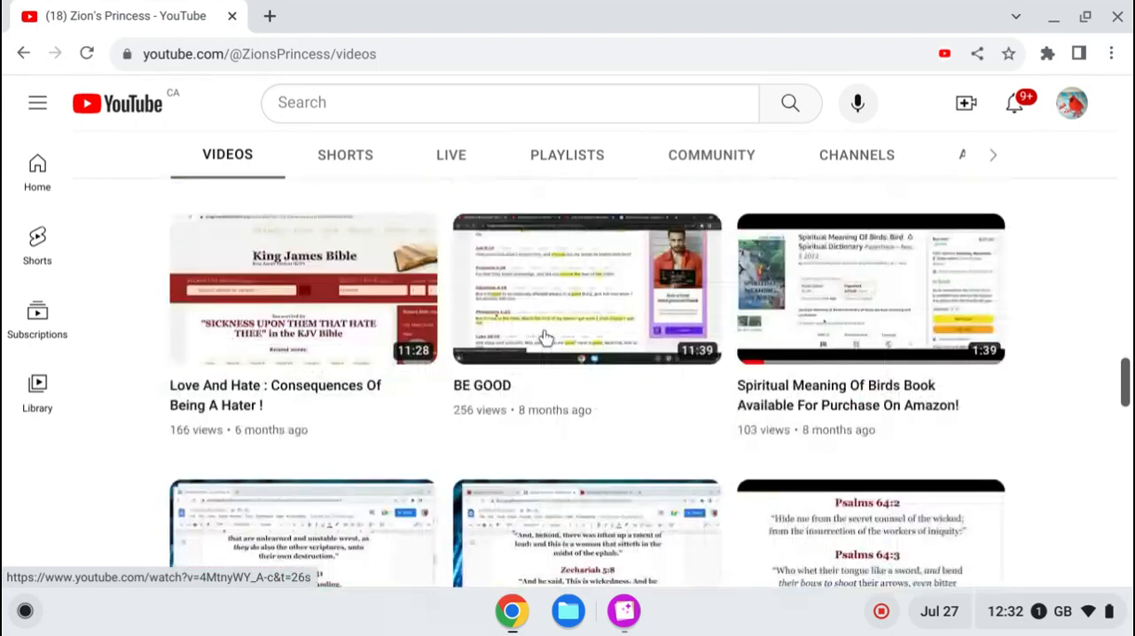
{"action": "scroll", "scroll_direction": "down", "scroll_amount": 3}
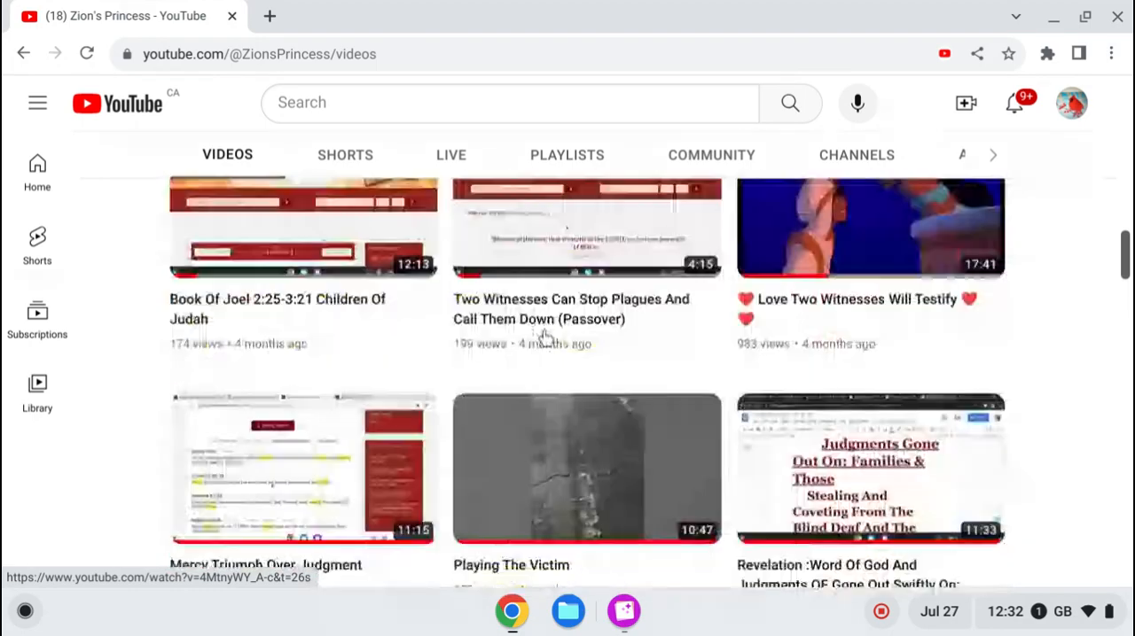
{"action": "scroll", "scroll_direction": "down", "scroll_amount": 3}
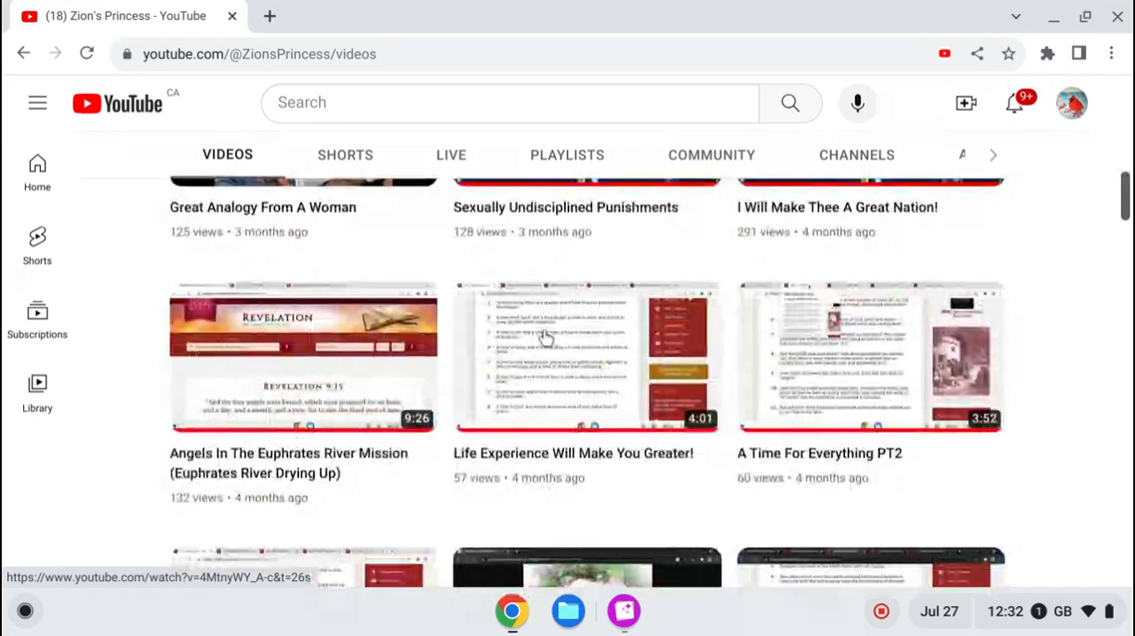
{"action": "scroll", "scroll_direction": "down", "scroll_amount": 3}
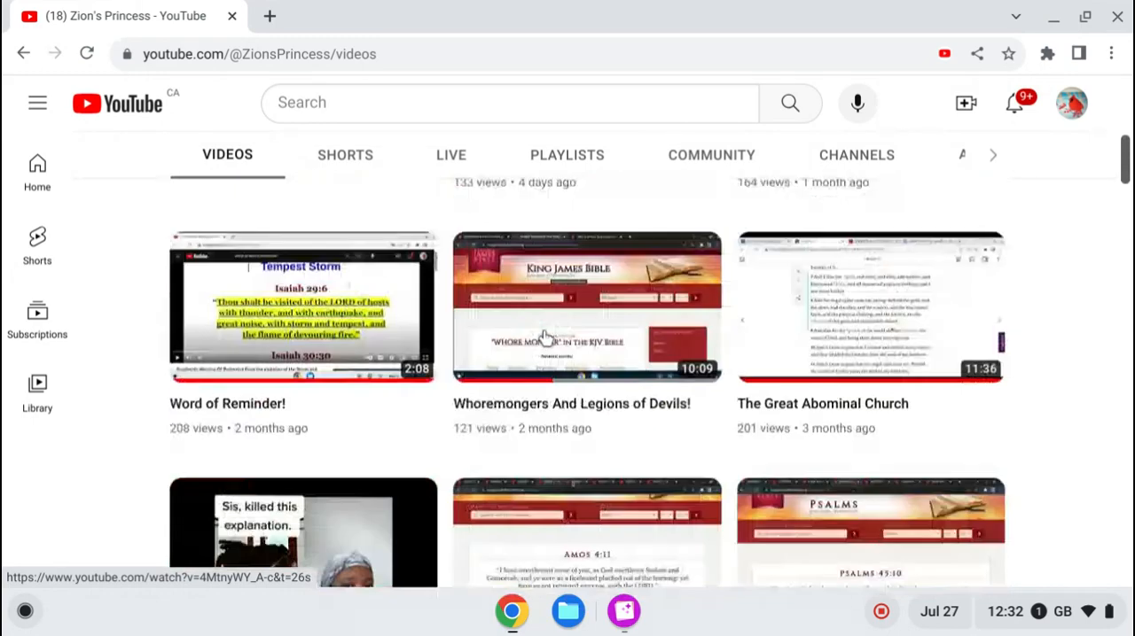
{"action": "scroll", "scroll_direction": "up", "scroll_amount": 3}
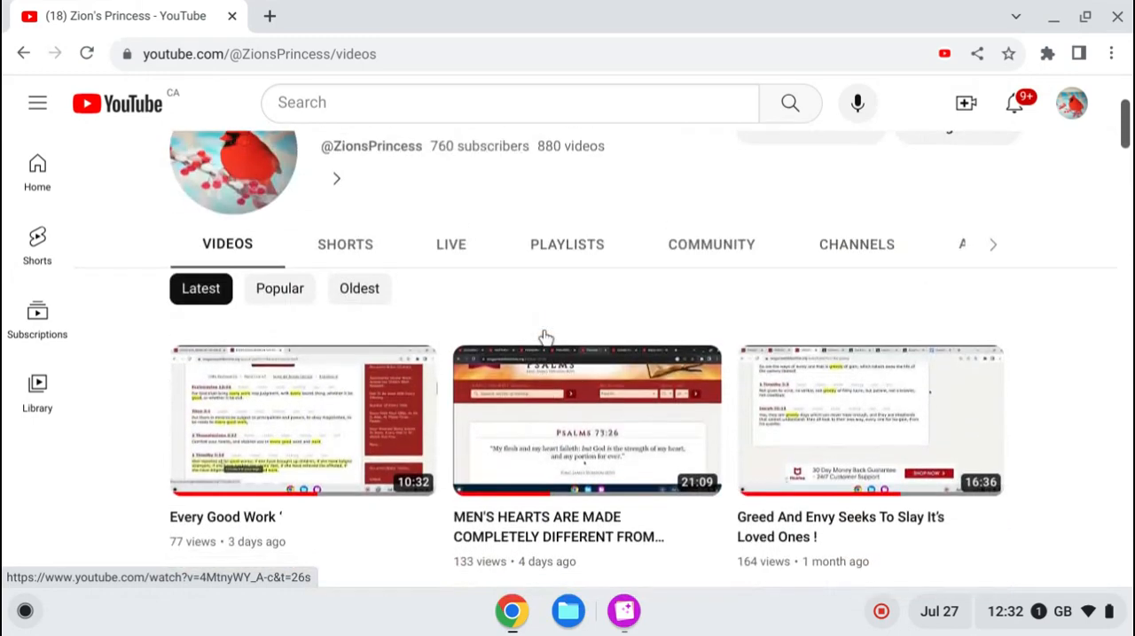
{"action": "scroll", "scroll_direction": "down", "scroll_amount": 3}
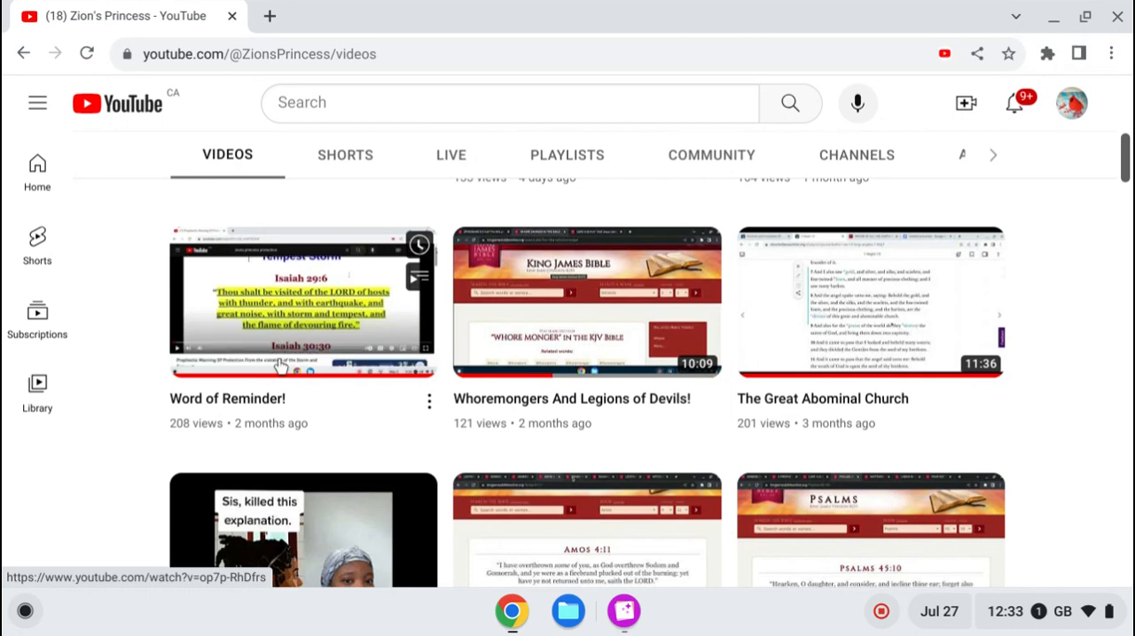
{"action": "mouse_move", "coordinate": [301, 319]}
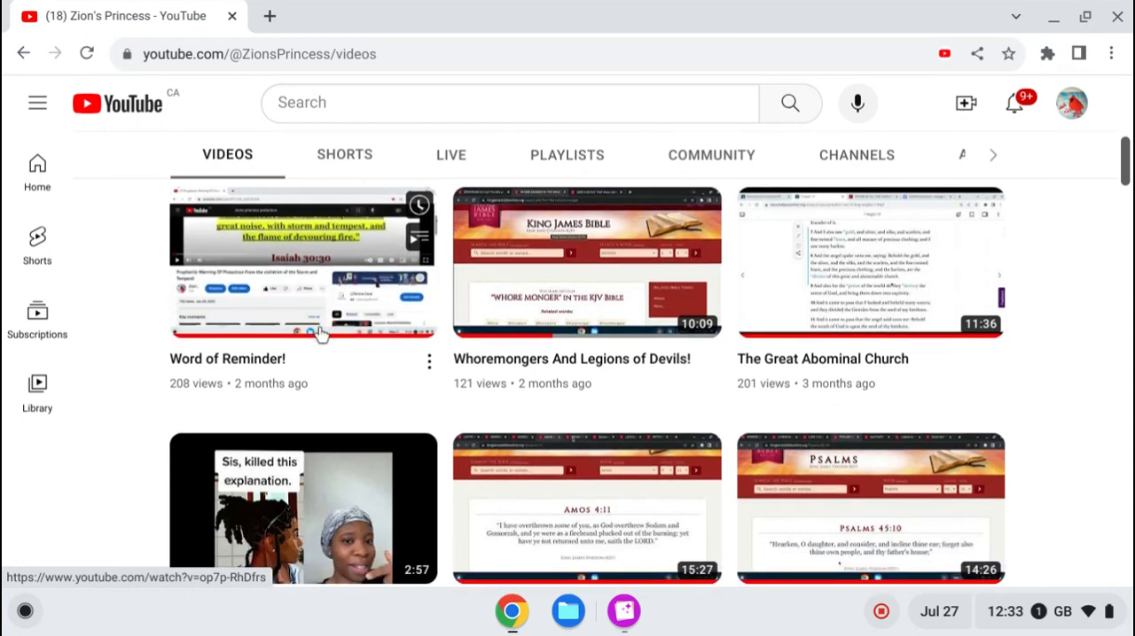
{"action": "scroll", "scroll_direction": "down", "scroll_amount": 3}
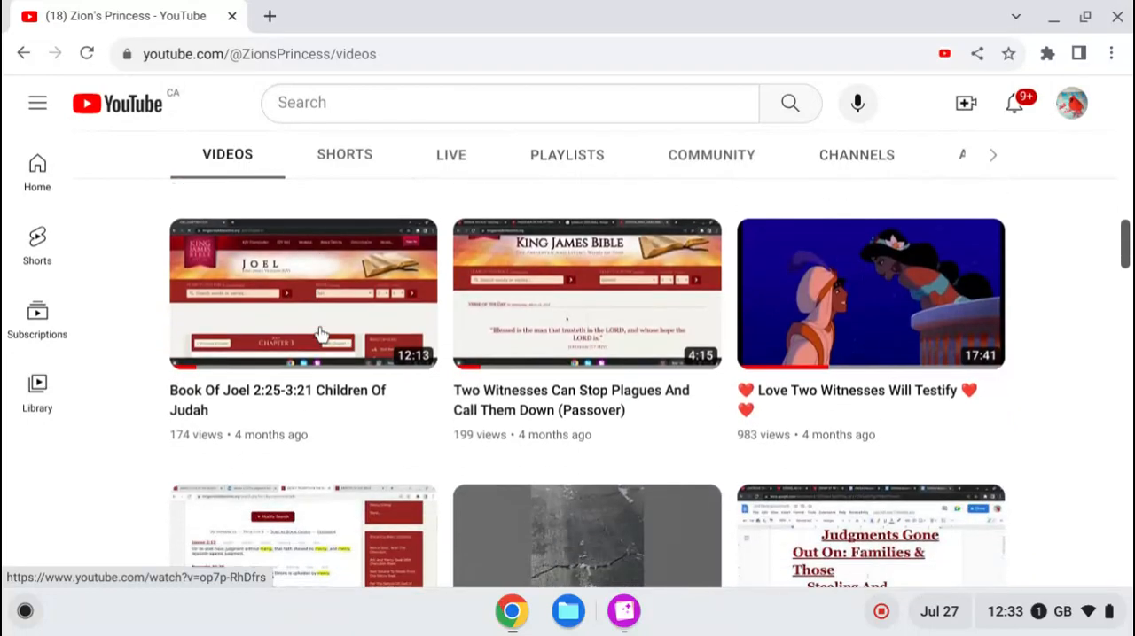
{"action": "scroll", "scroll_direction": "down", "scroll_amount": 3}
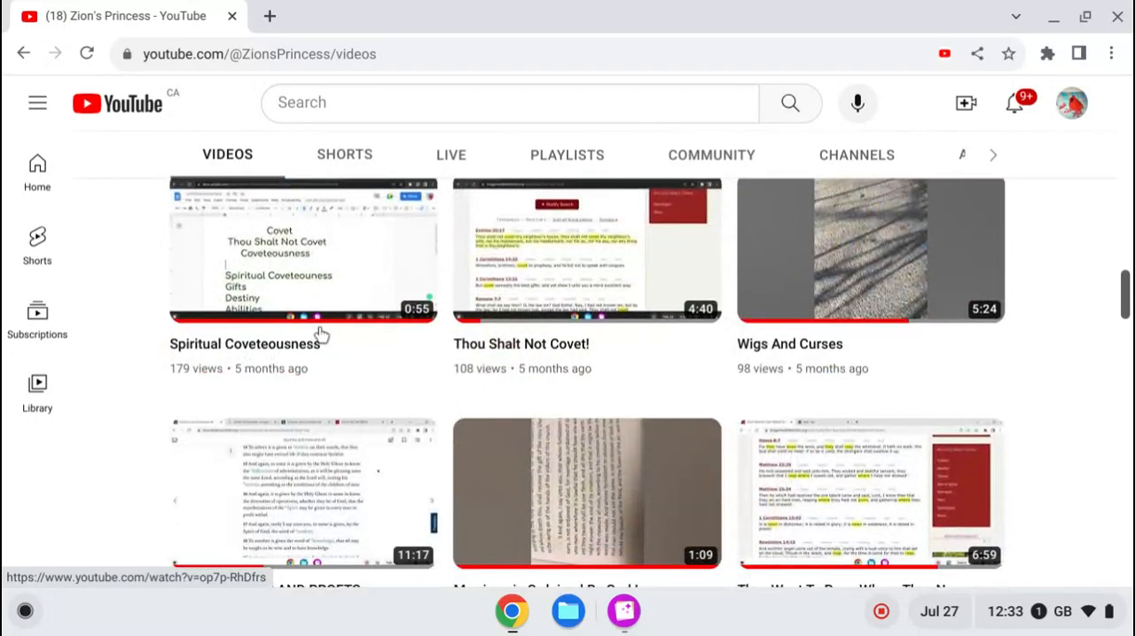
{"action": "scroll", "scroll_direction": "down", "scroll_amount": 3}
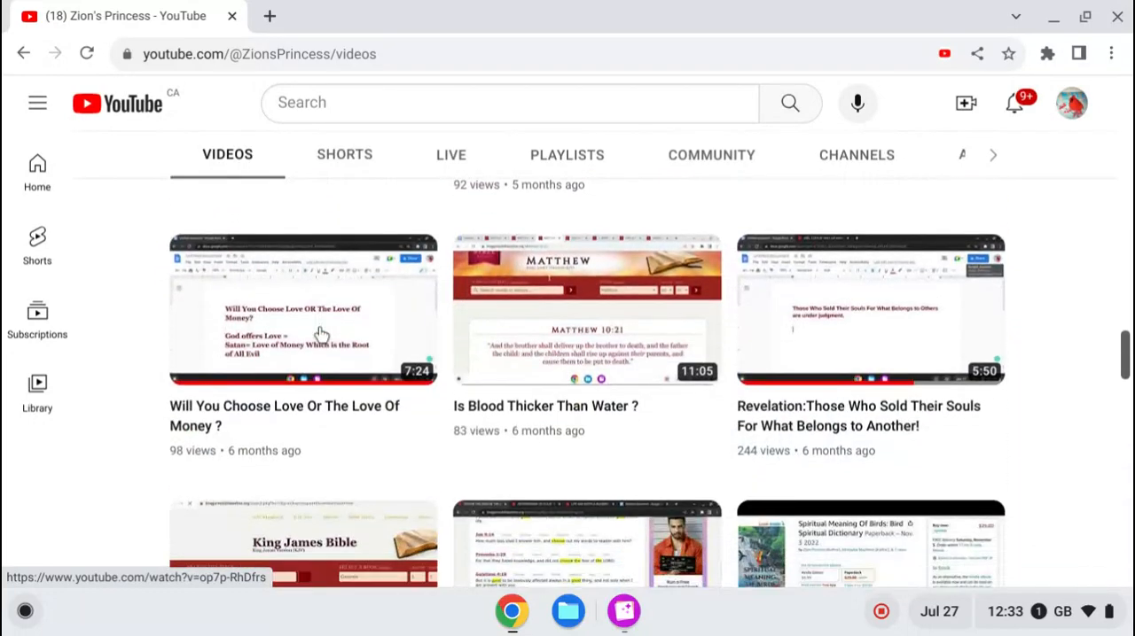
{"action": "scroll", "scroll_direction": "down", "scroll_amount": 3}
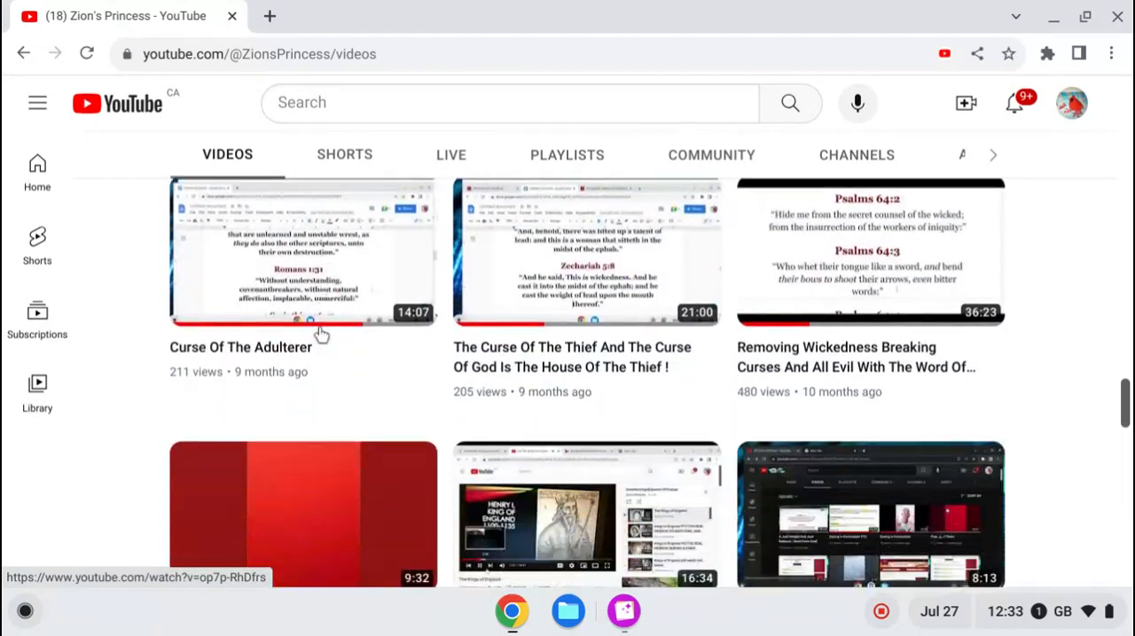
{"action": "scroll", "scroll_direction": "down", "scroll_amount": 3}
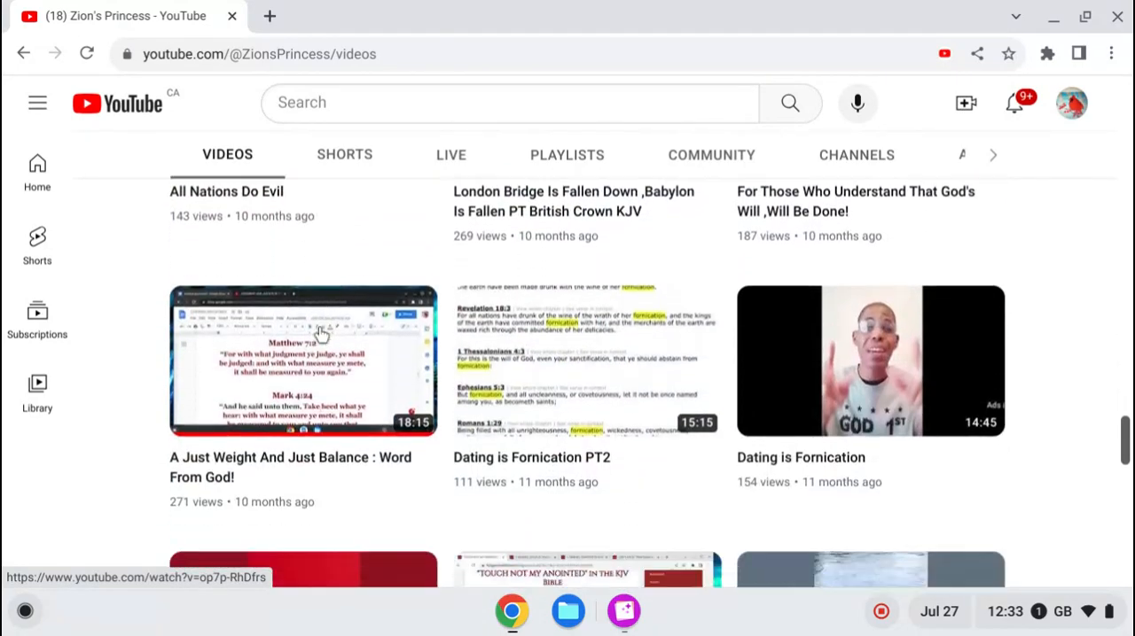
{"action": "scroll", "scroll_direction": "down", "scroll_amount": 3}
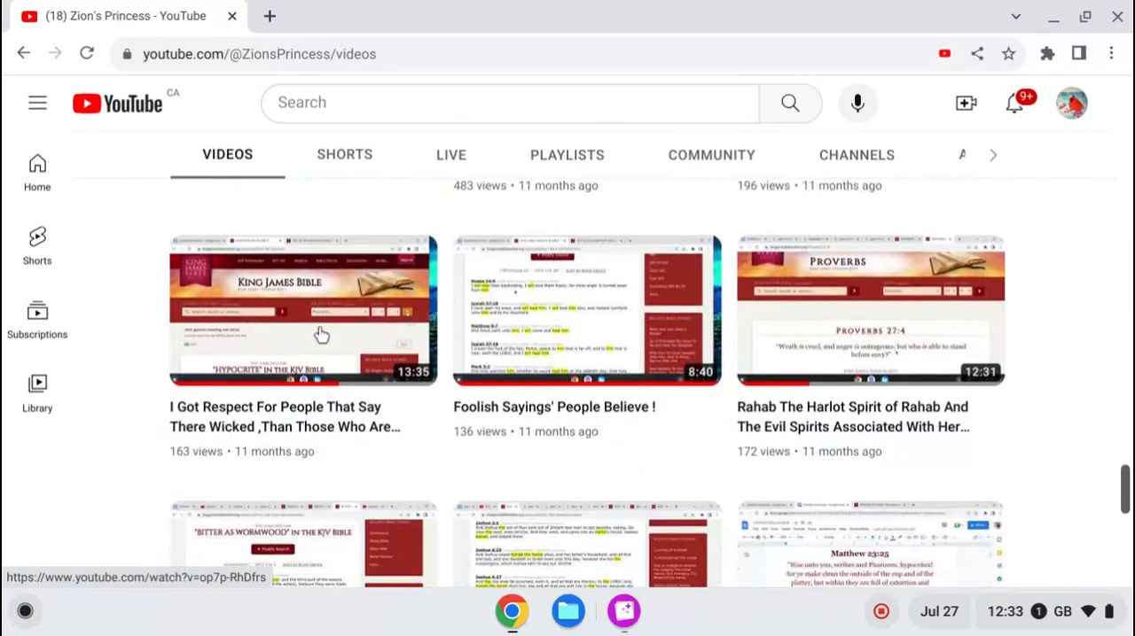
{"action": "scroll", "scroll_direction": "down", "scroll_amount": 3}
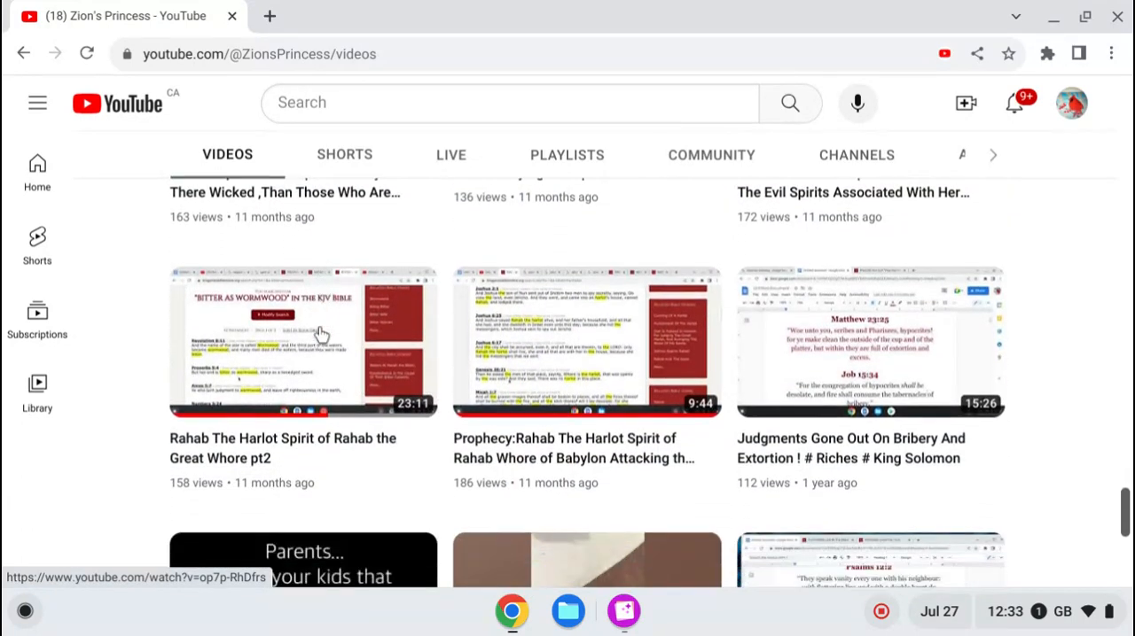
{"action": "scroll", "scroll_direction": "down", "scroll_amount": 3}
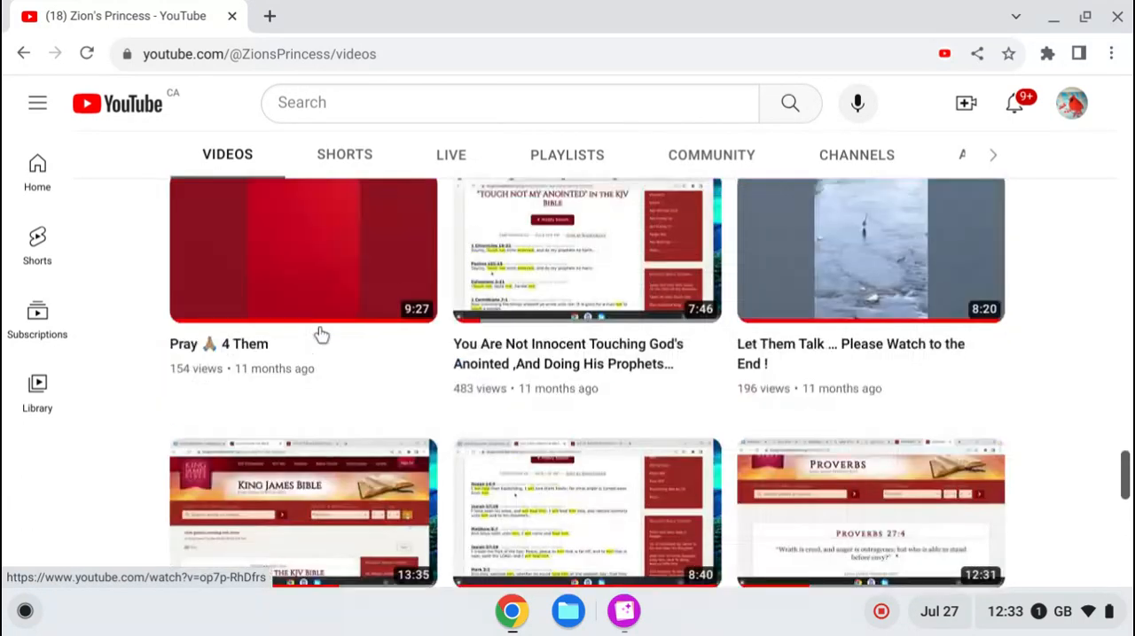
{"action": "scroll", "scroll_direction": "down", "scroll_amount": 3}
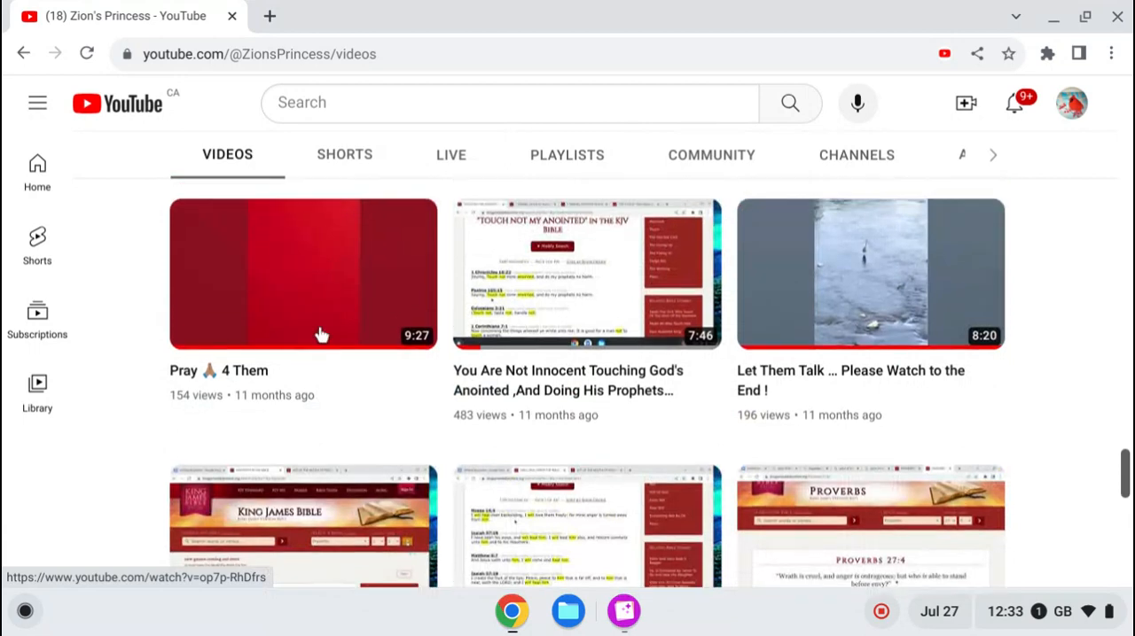
{"action": "scroll", "scroll_direction": "down", "scroll_amount": 3}
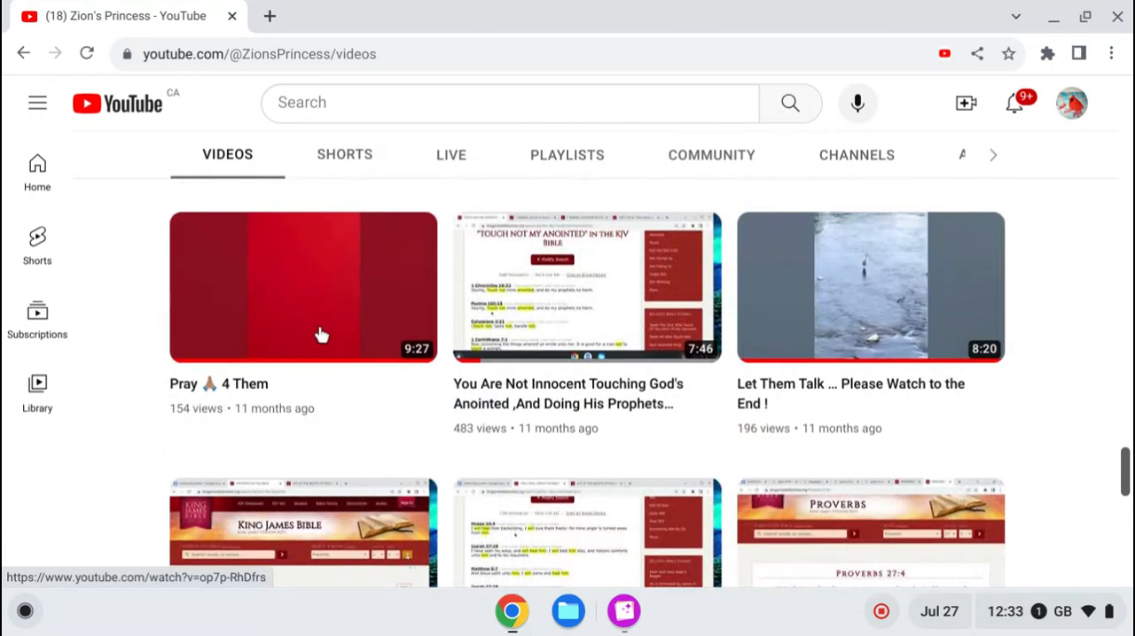